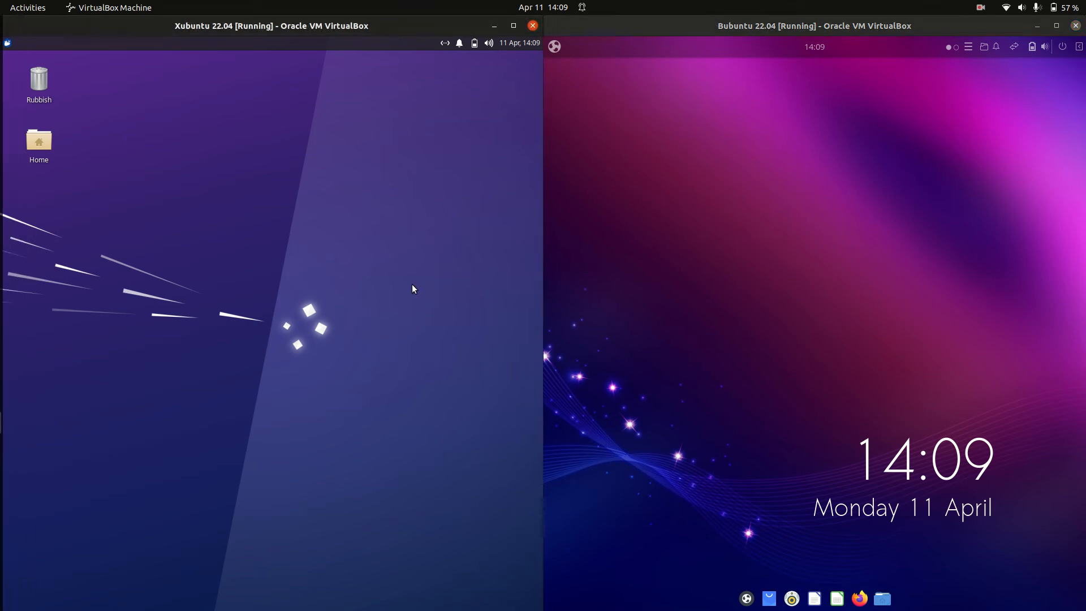
mouse_move(419, 283)
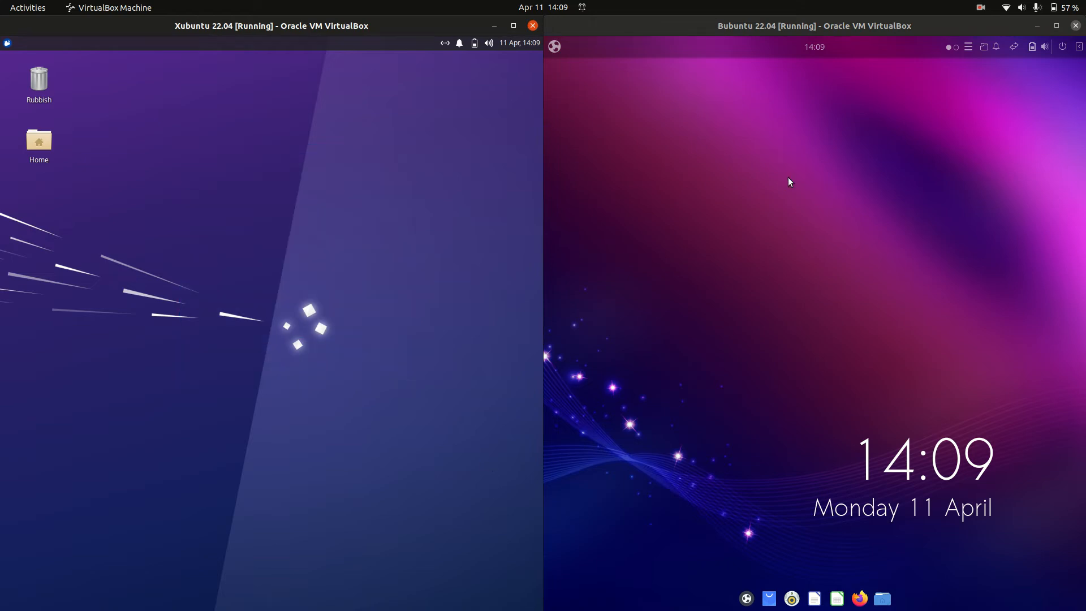
mouse_move(718, 172)
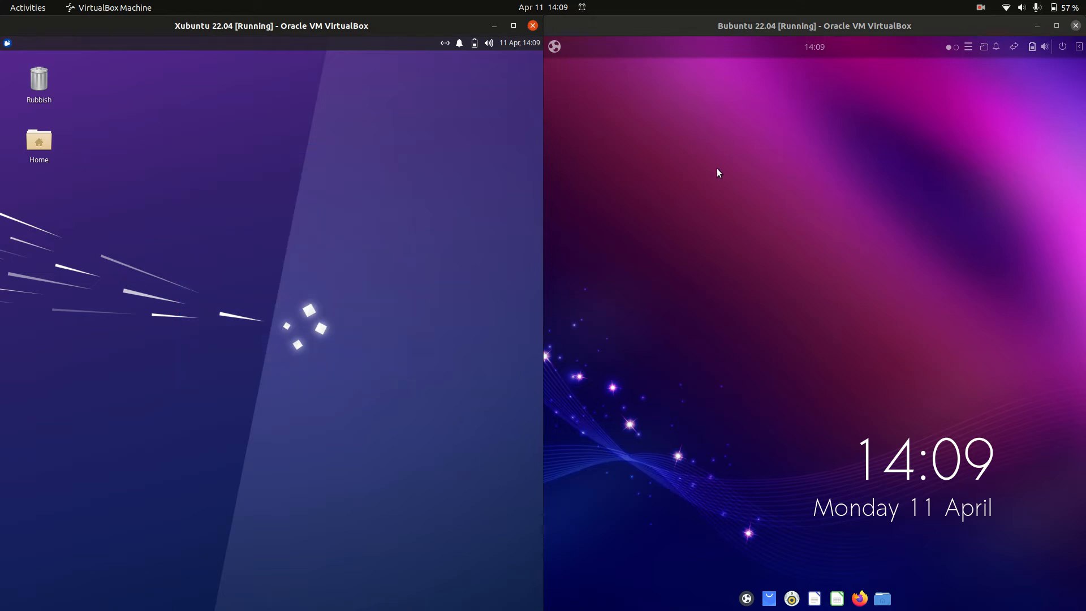
mouse_move(714, 144)
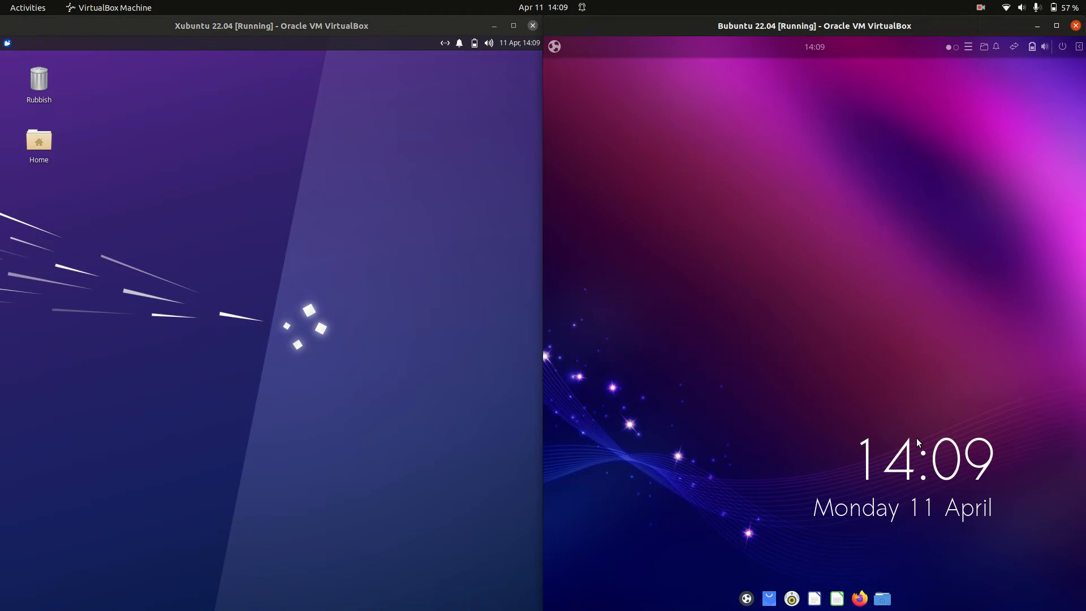
mouse_move(903, 414)
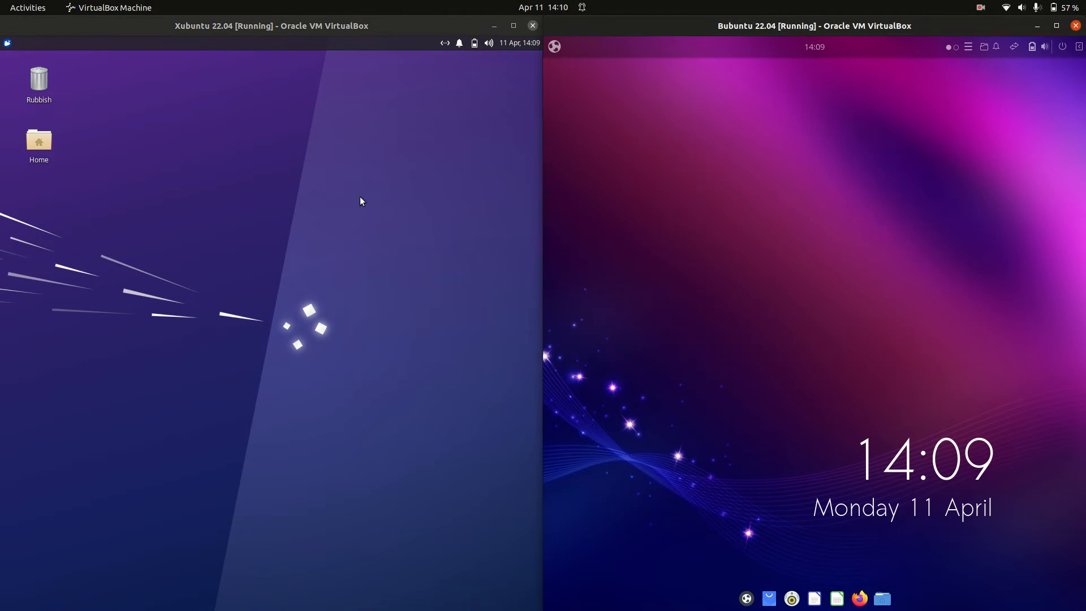
Step: Launch terminals in the Xubuntu and Budgie VMs and start htop in the Budgie one
click(7, 43)
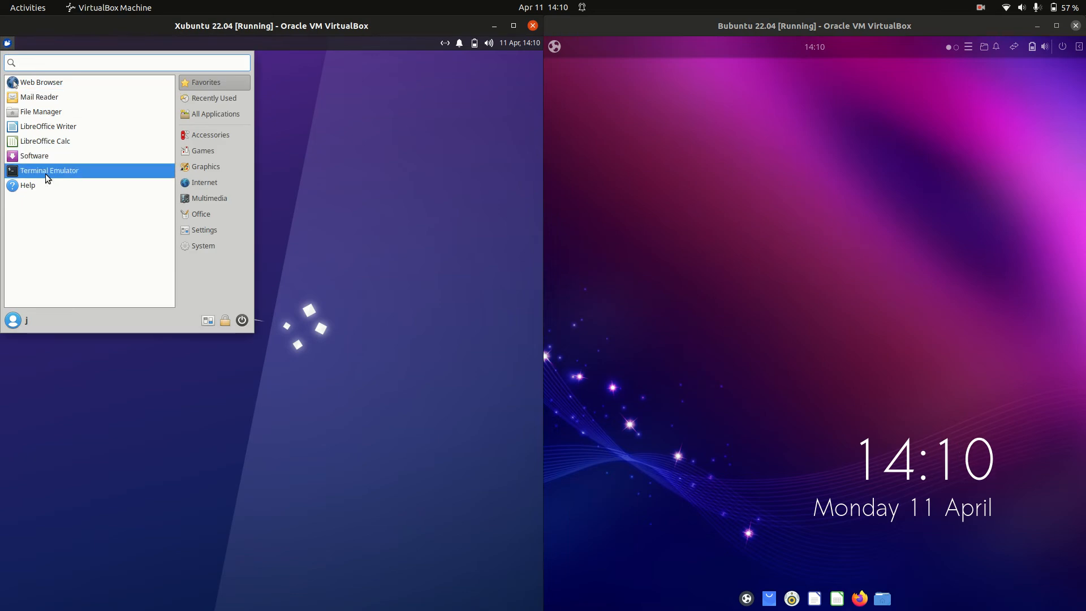
click(49, 171)
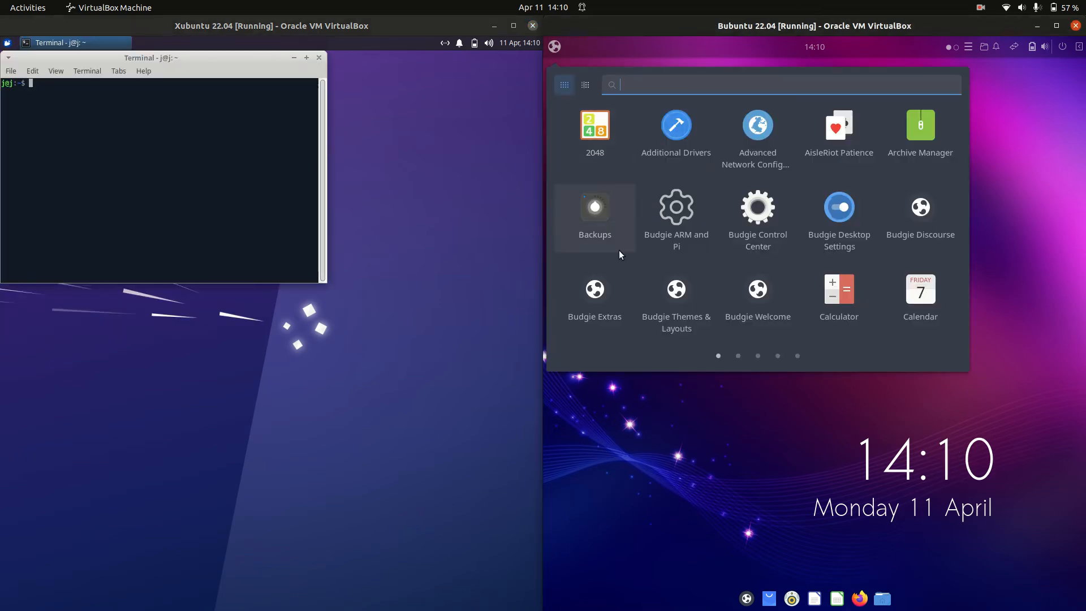
text(termi)
text(htop)
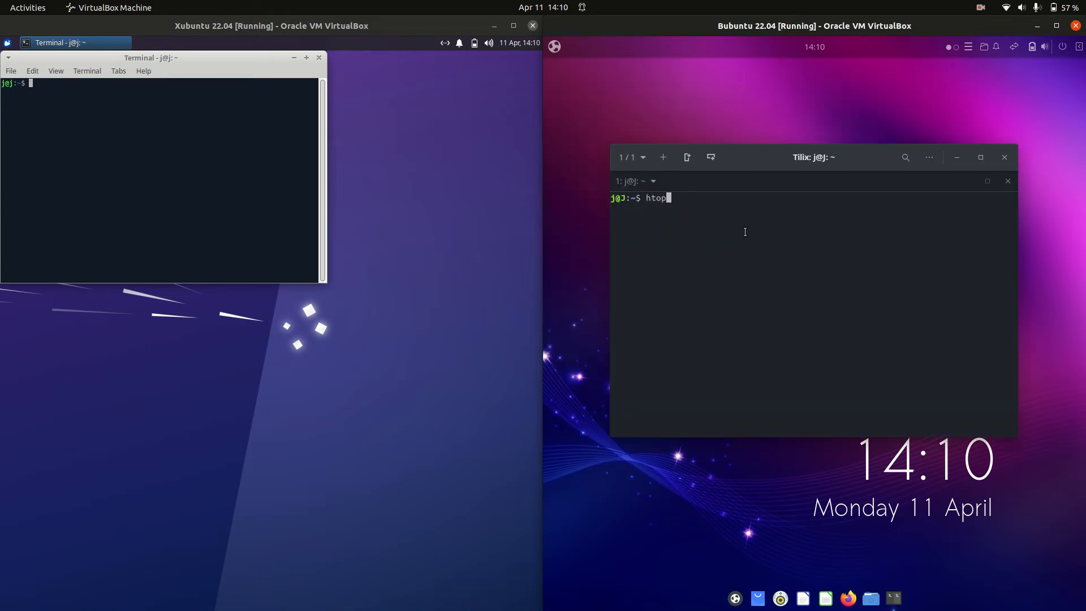
key(Return)
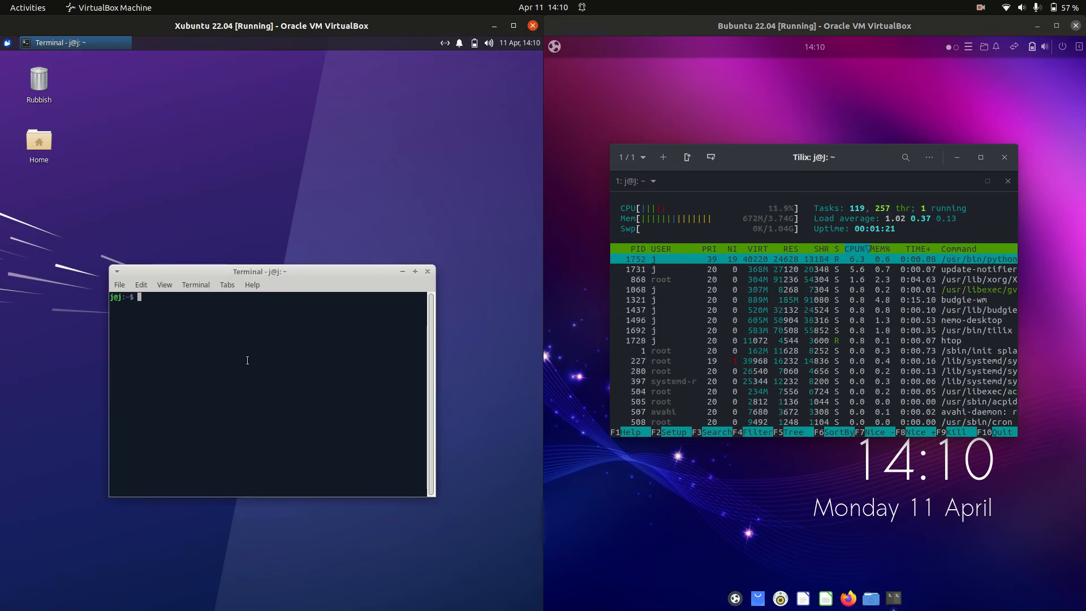